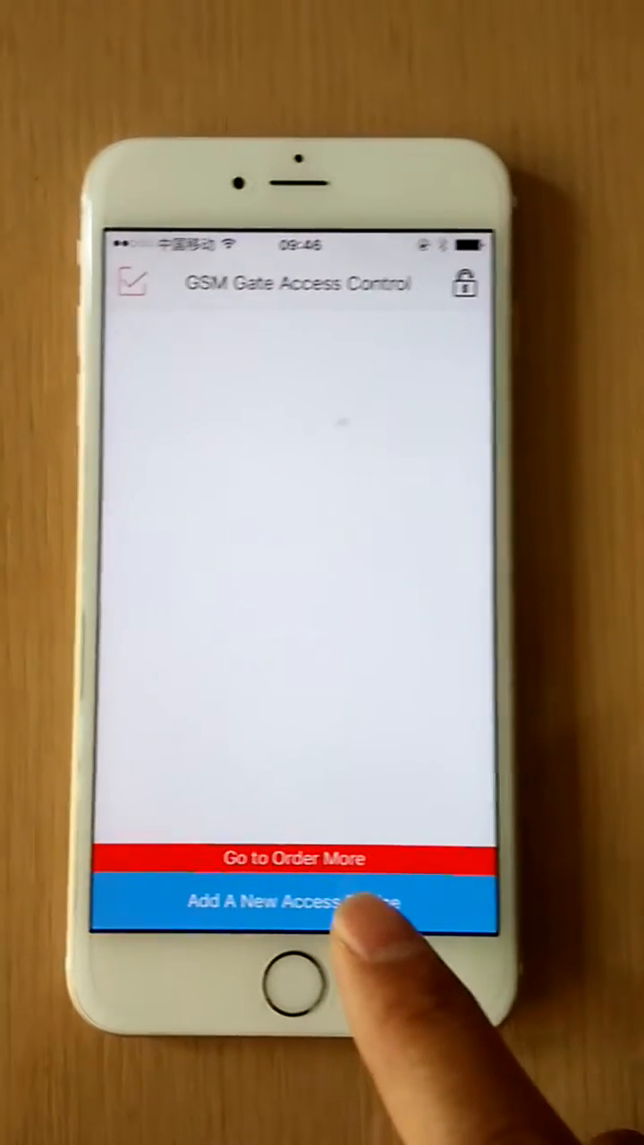
Choose 'Add A New Access Device' to open the new device form.
click(295, 901)
text(Ws)
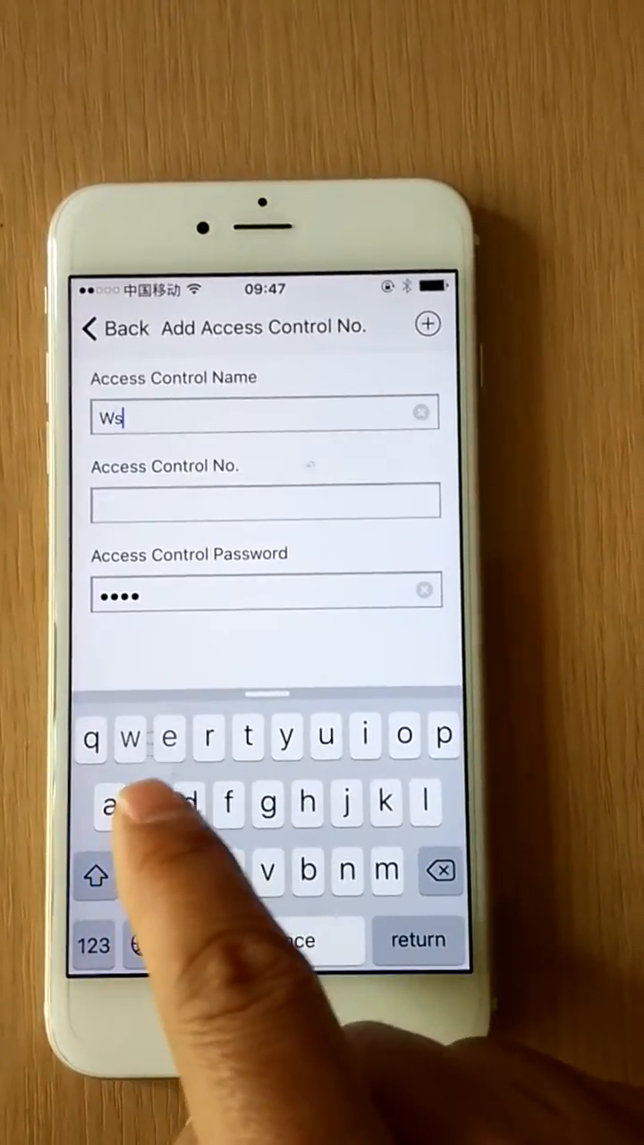
text(d)
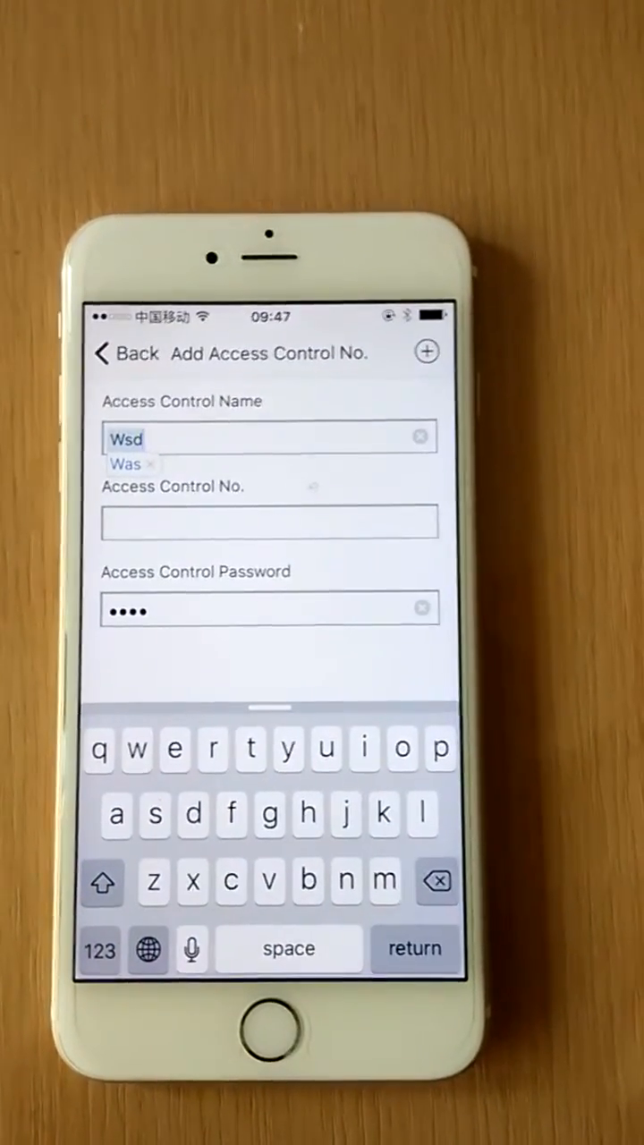
click(269, 523)
text(13564121)
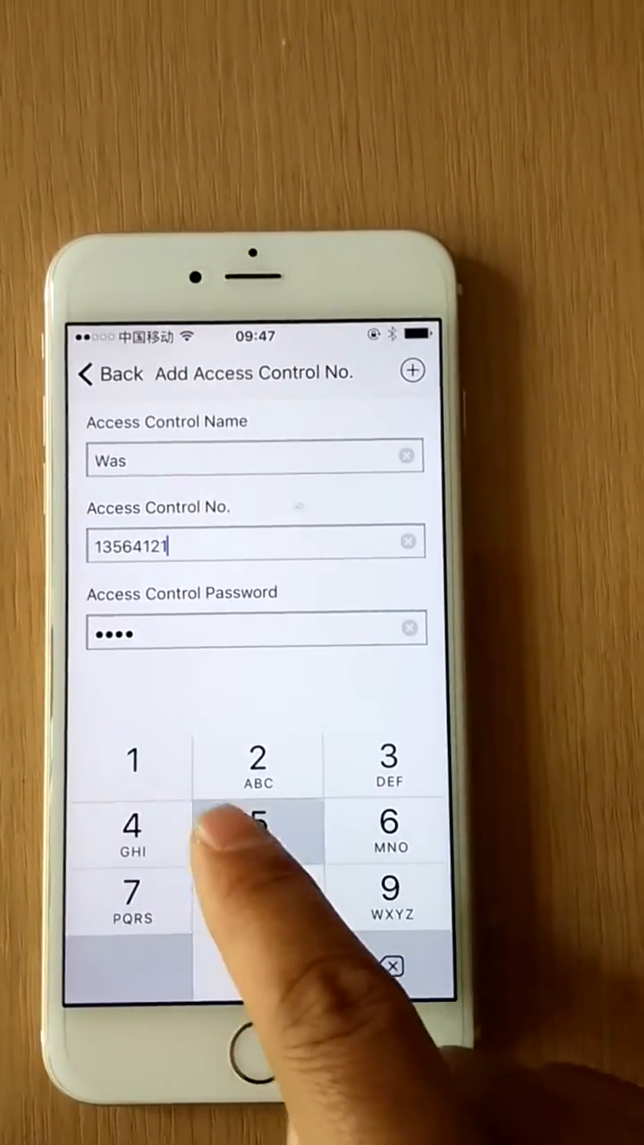
click(258, 832)
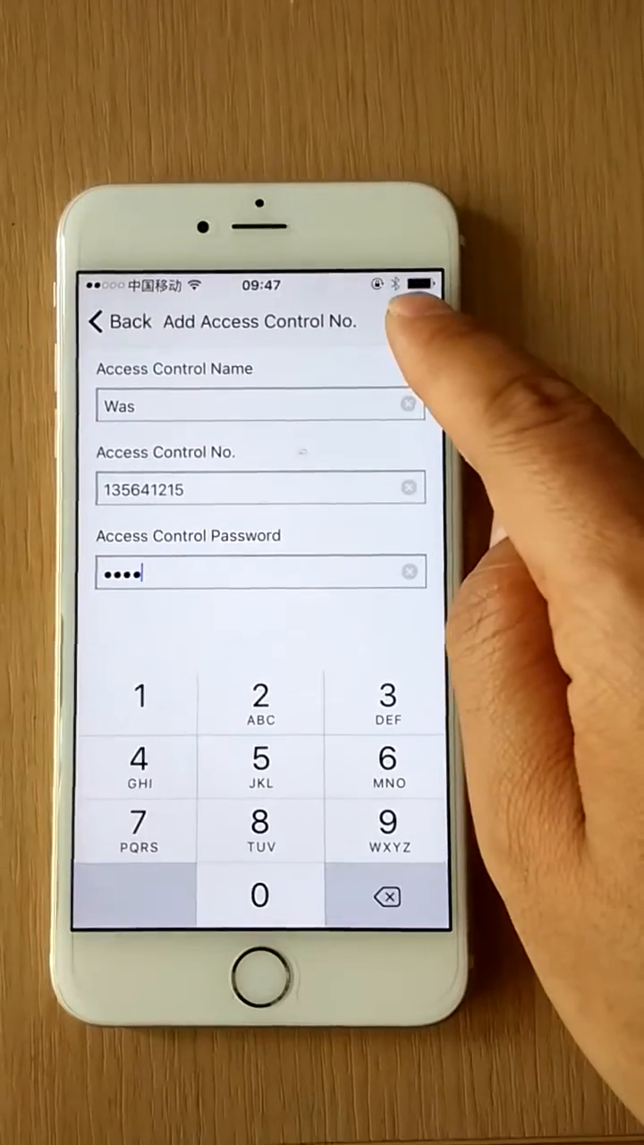
Save the Was device with the + button so it joins the device list.
click(119, 322)
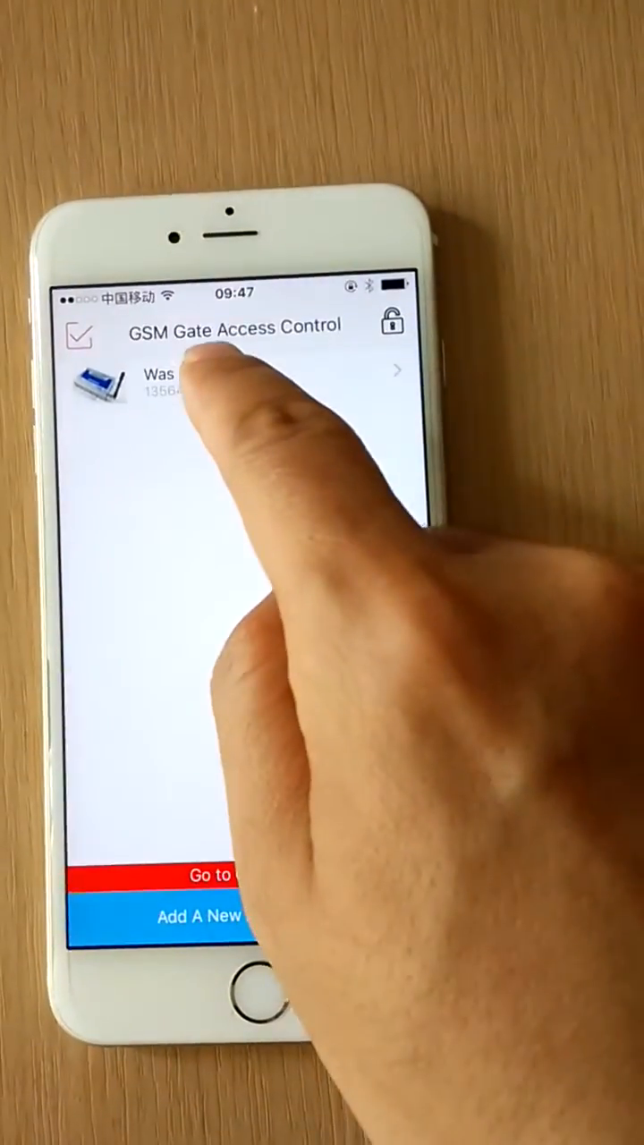
Open Was's control panel, then System Settings from its Menu Settings.
click(224, 384)
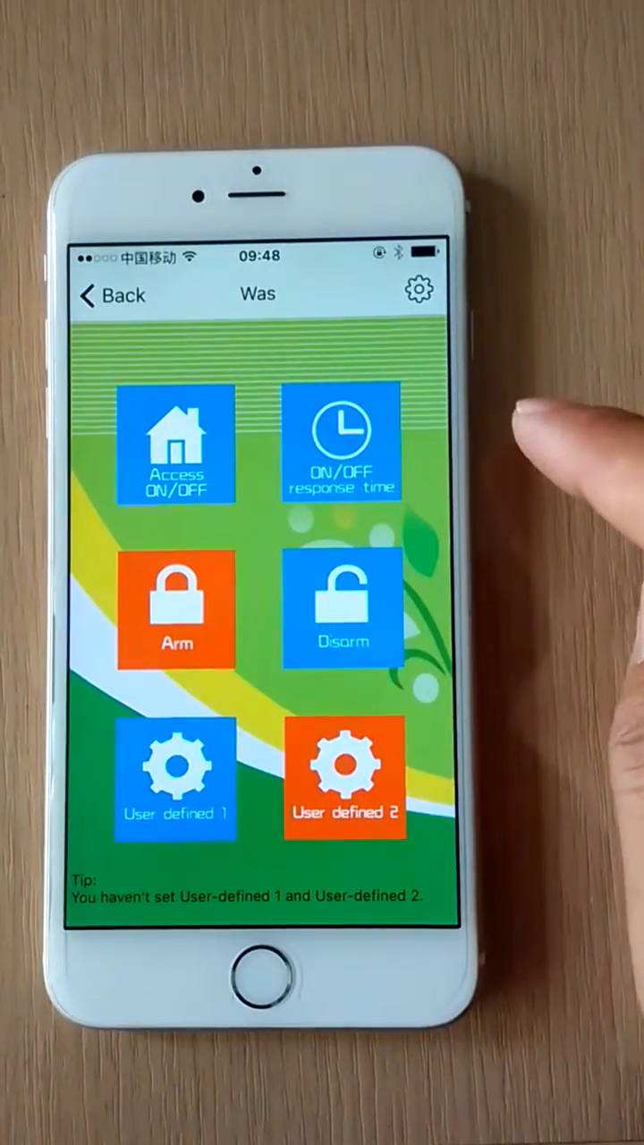
click(418, 292)
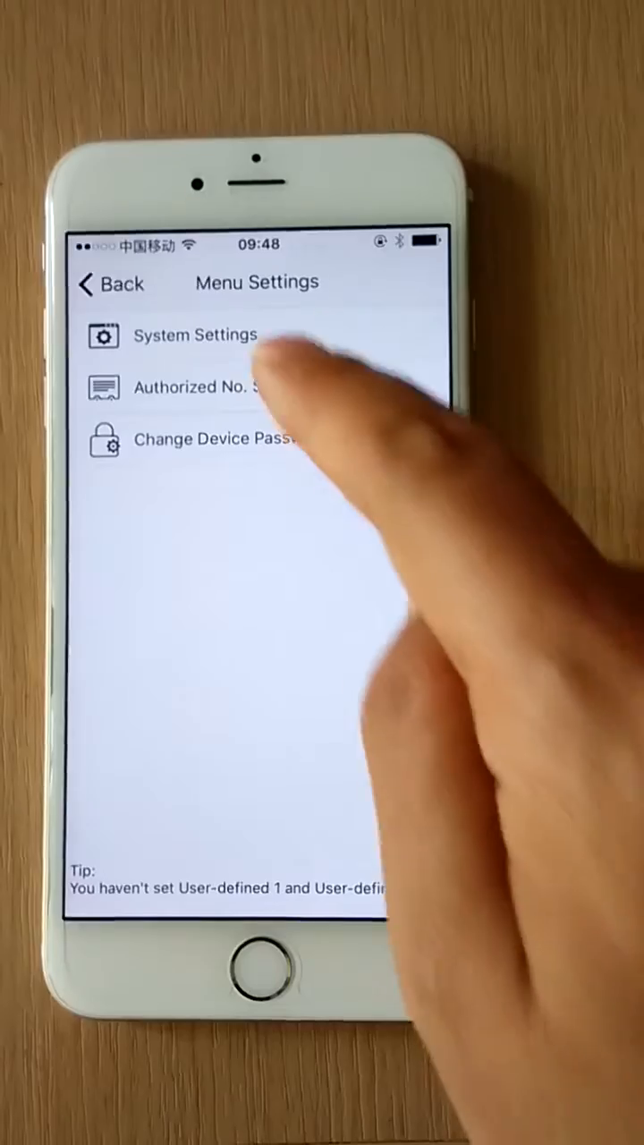
click(194, 334)
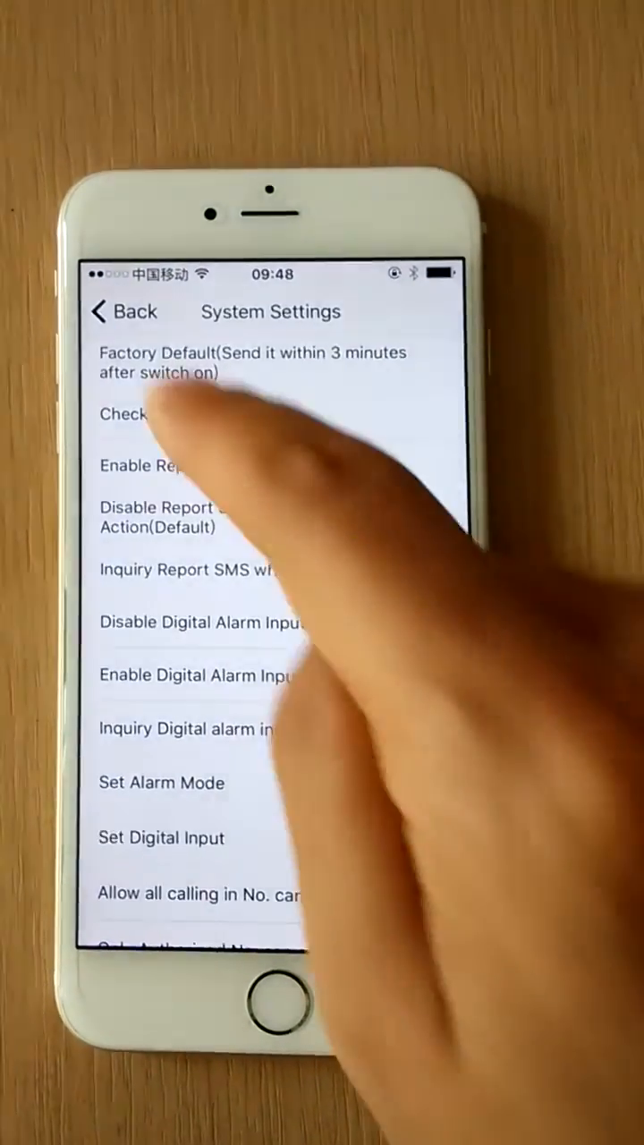